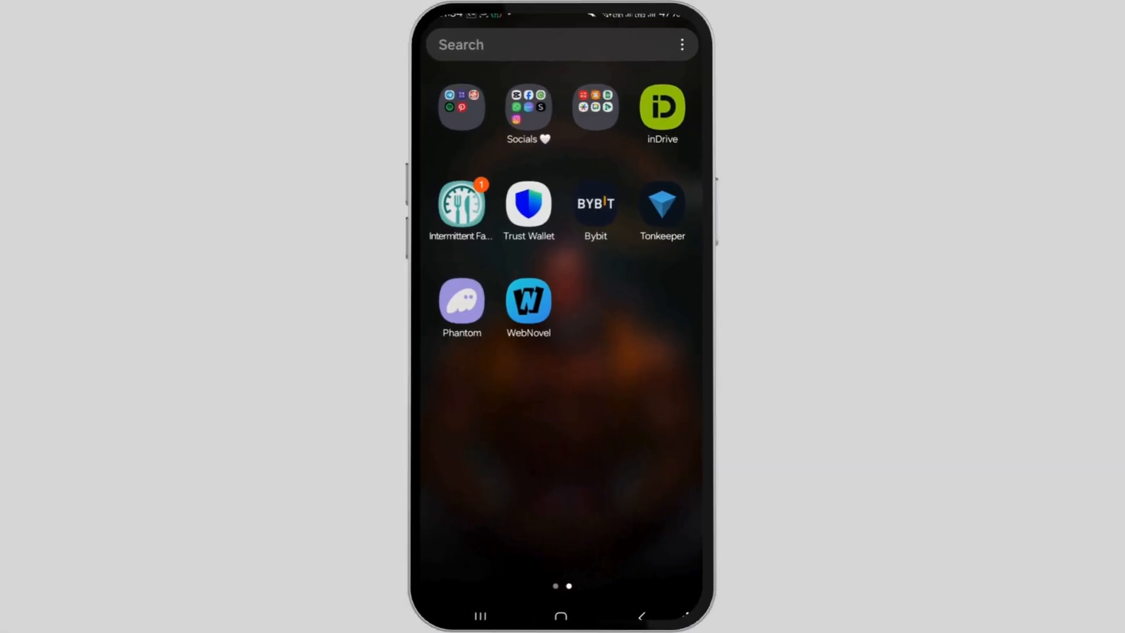
Launch Tonkeeper from the home screen to its main wallet page with $0 balance
{"action": "left_click", "coordinate": [661, 206]}
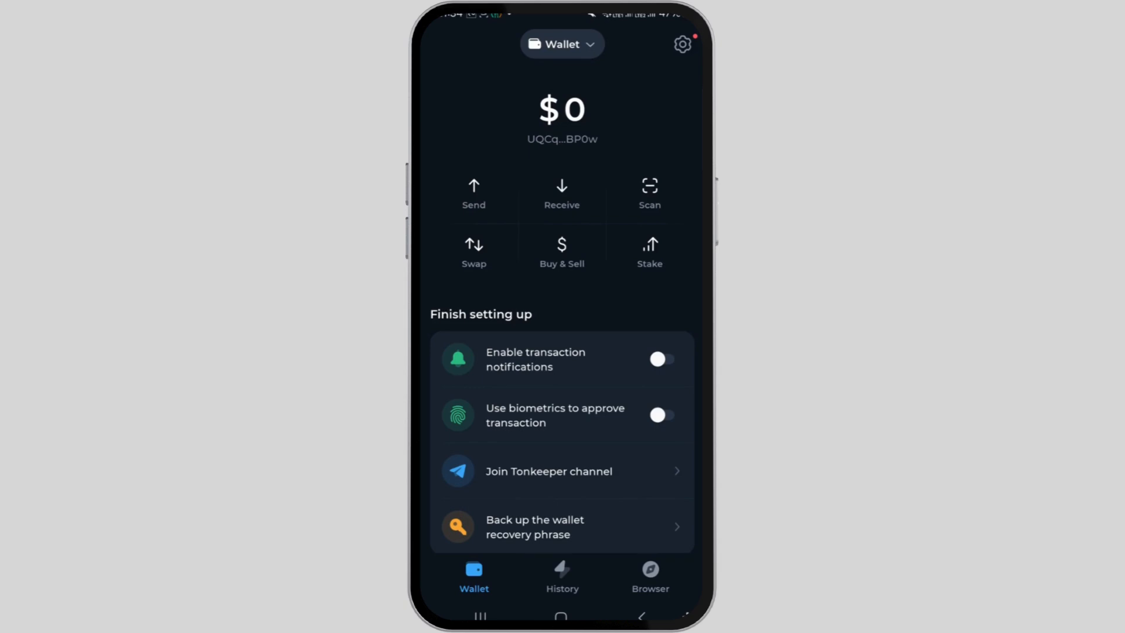
From Settings, choose Delete Account to bring up the Delete Wallet Data confirmation sheet
{"action": "left_click", "coordinate": [682, 44]}
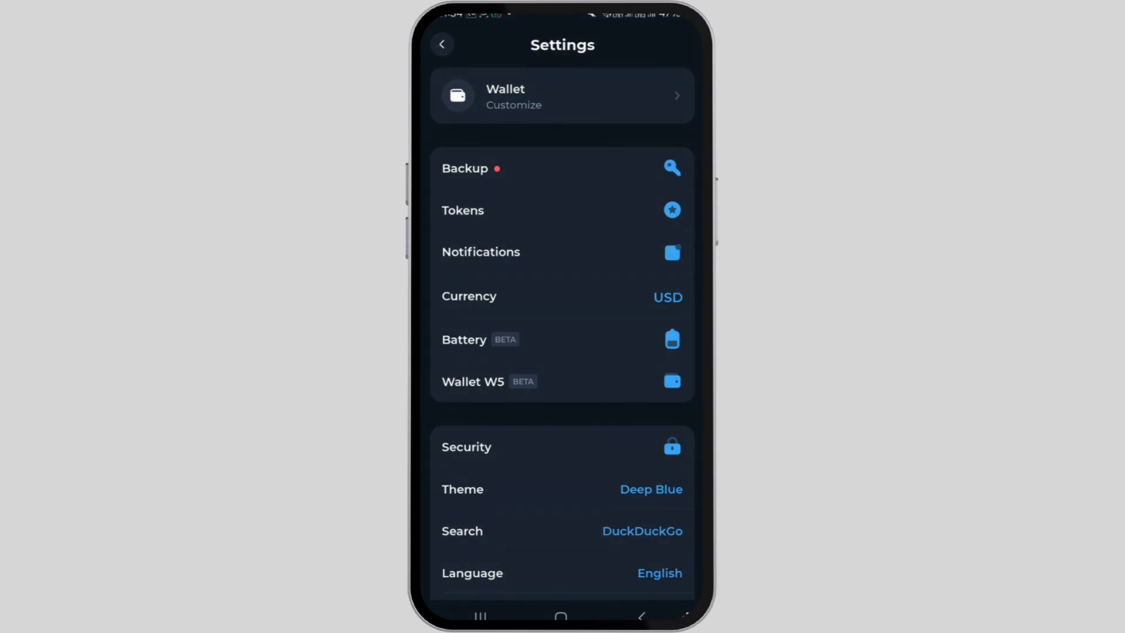
{"action": "scroll", "scroll_direction": "down", "scroll_amount": 3}
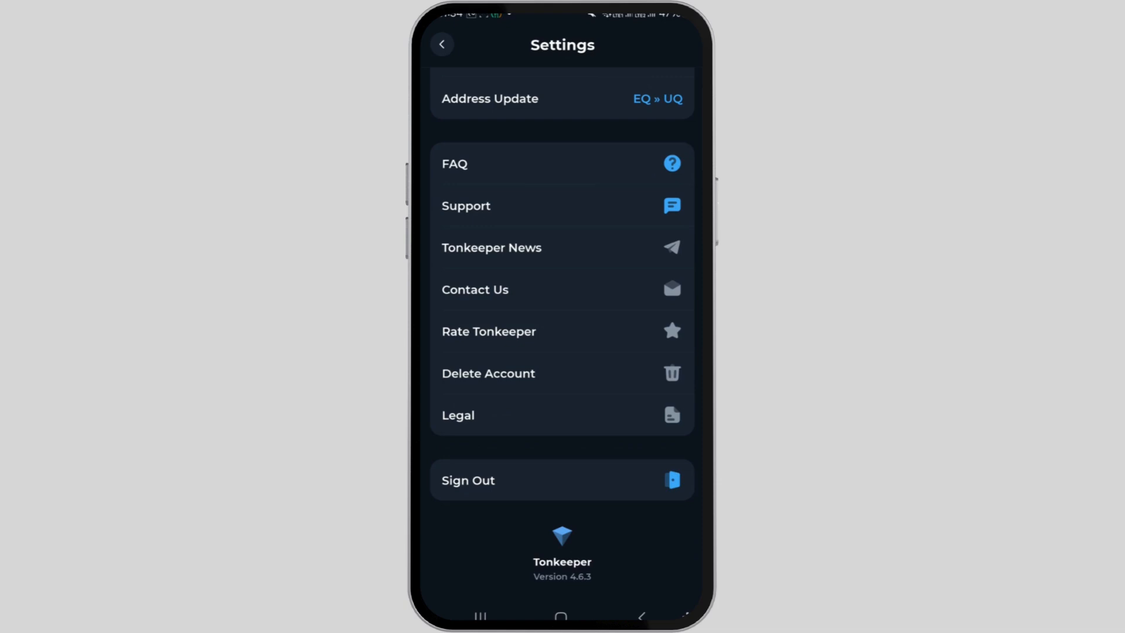
{"action": "left_click", "coordinate": [487, 374]}
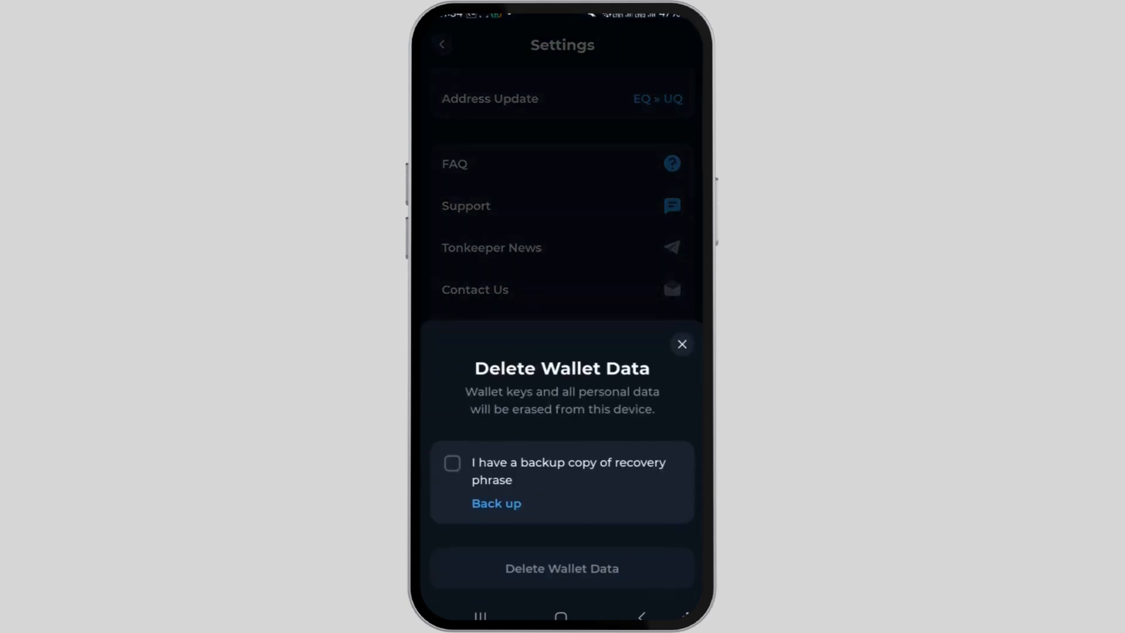